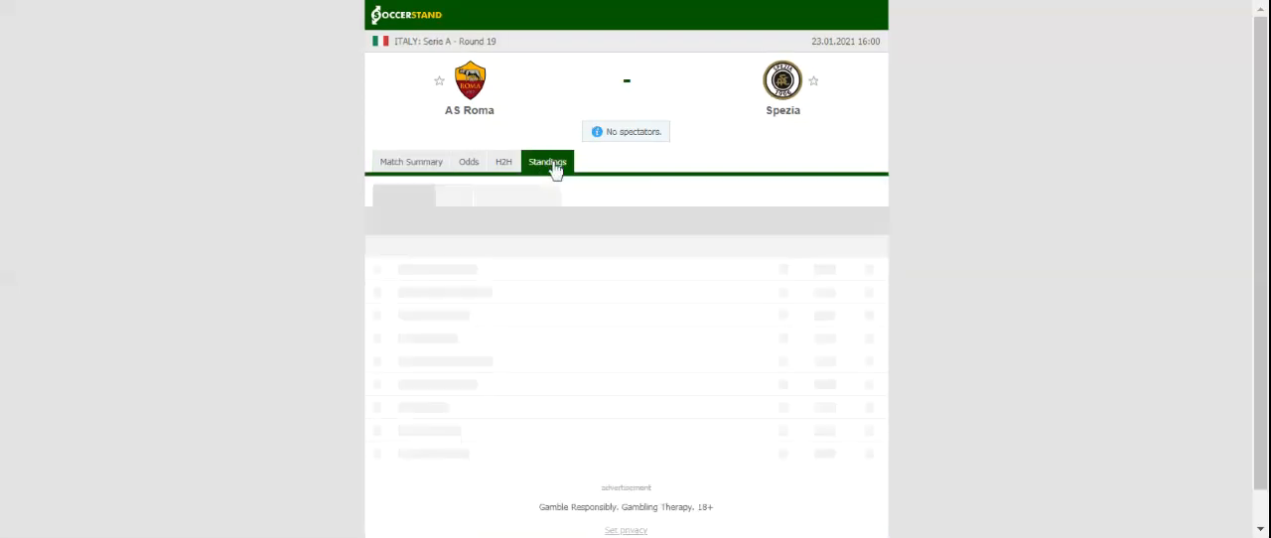
- Show the Serie A standings for the AS Roma vs Spezia match, Roma fourth
{"action": "left_click", "coordinate": [548, 161]}
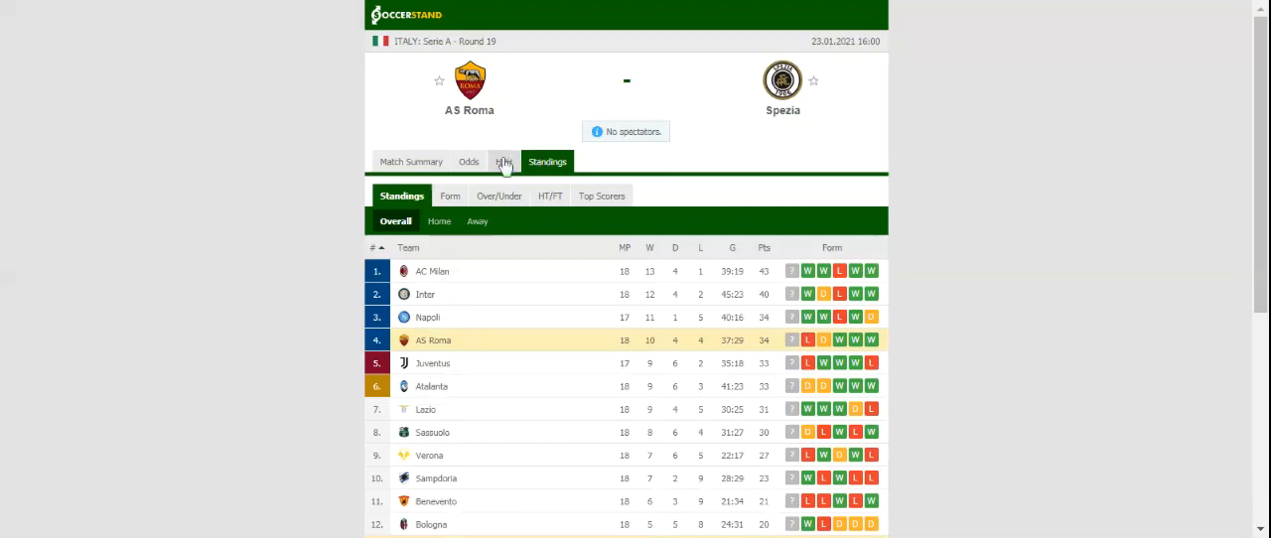
- View the teams' head-to-head results, then switch to the match's betting odds section
{"action": "left_click", "coordinate": [503, 161]}
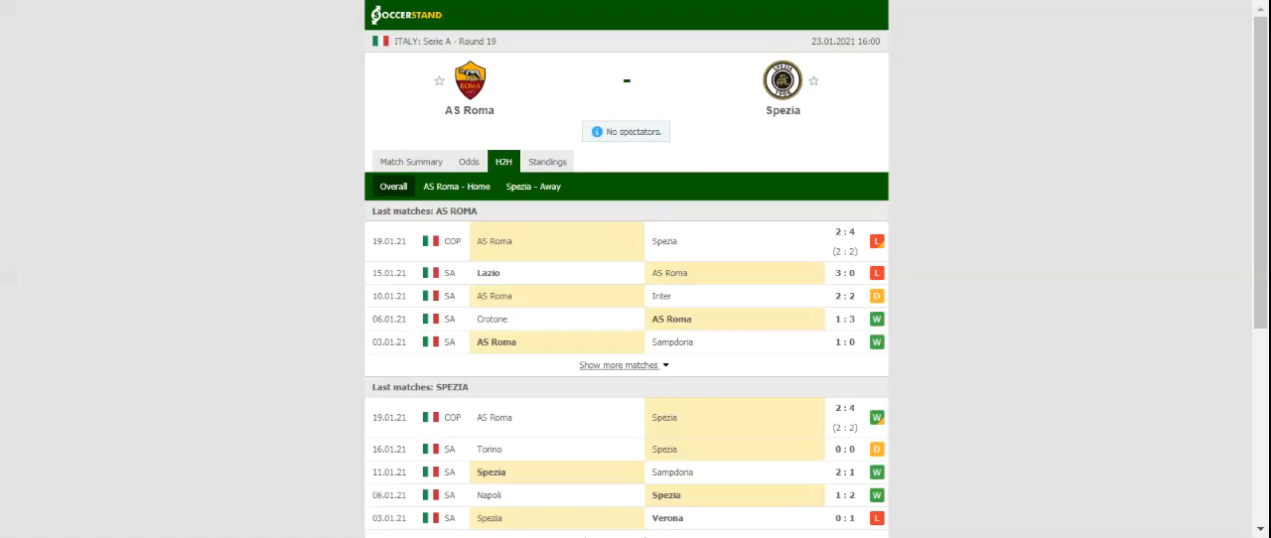
{"action": "left_click", "coordinate": [469, 161]}
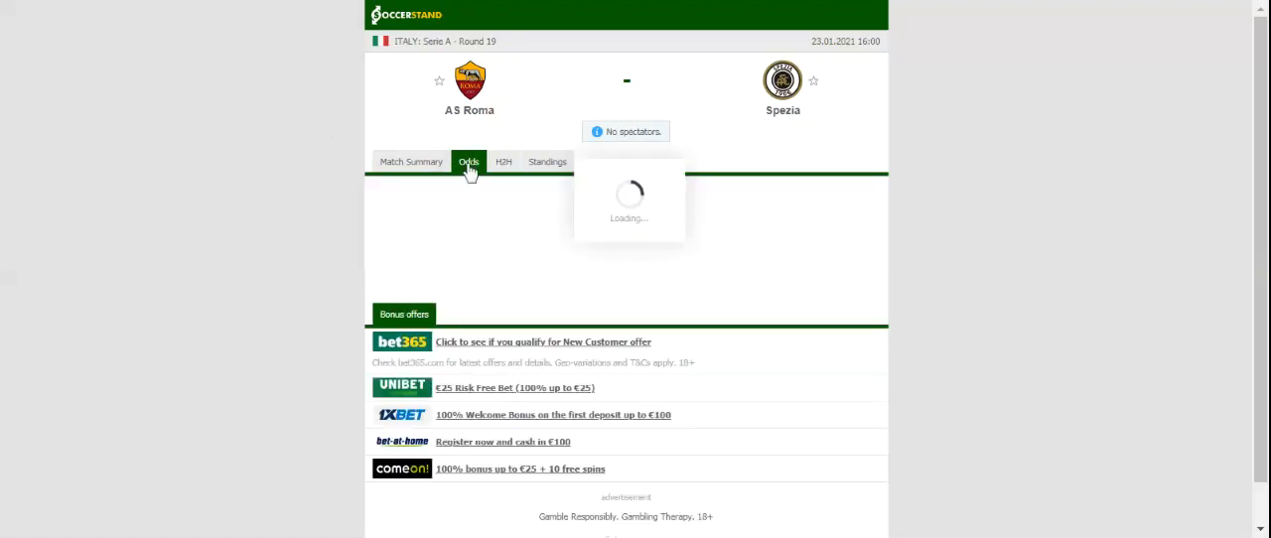
- Load the full-time 1X2 odds from seven bookmakers for AS Roma vs Spezia
{"action": "left_click", "coordinate": [469, 161]}
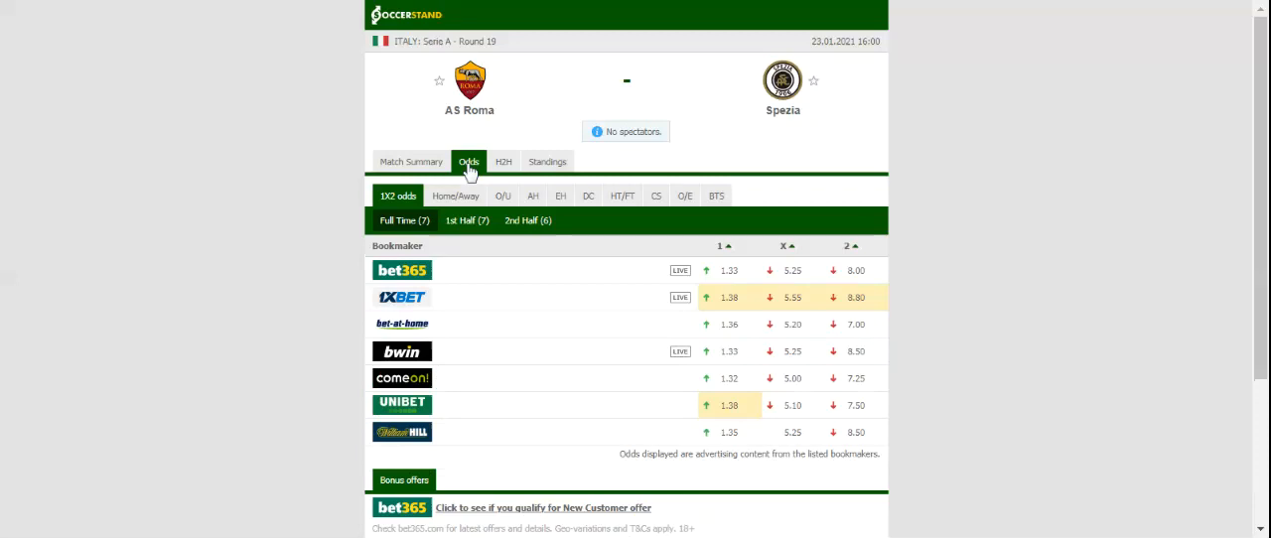
{"action": "mouse_move", "coordinate": [468, 171]}
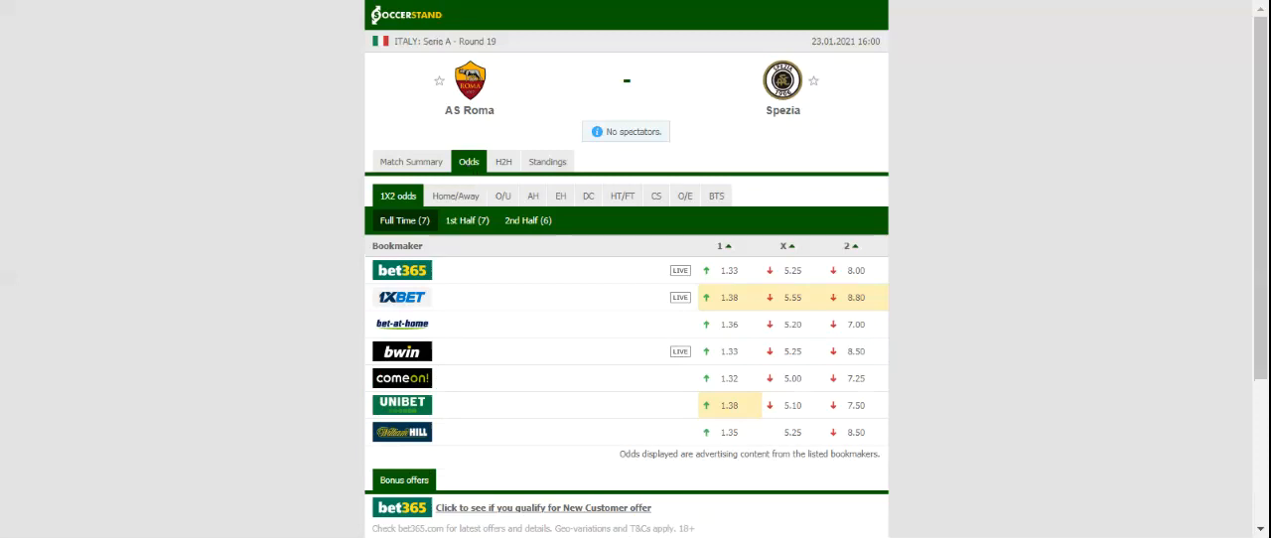
{"action": "mouse_move", "coordinate": [527, 36]}
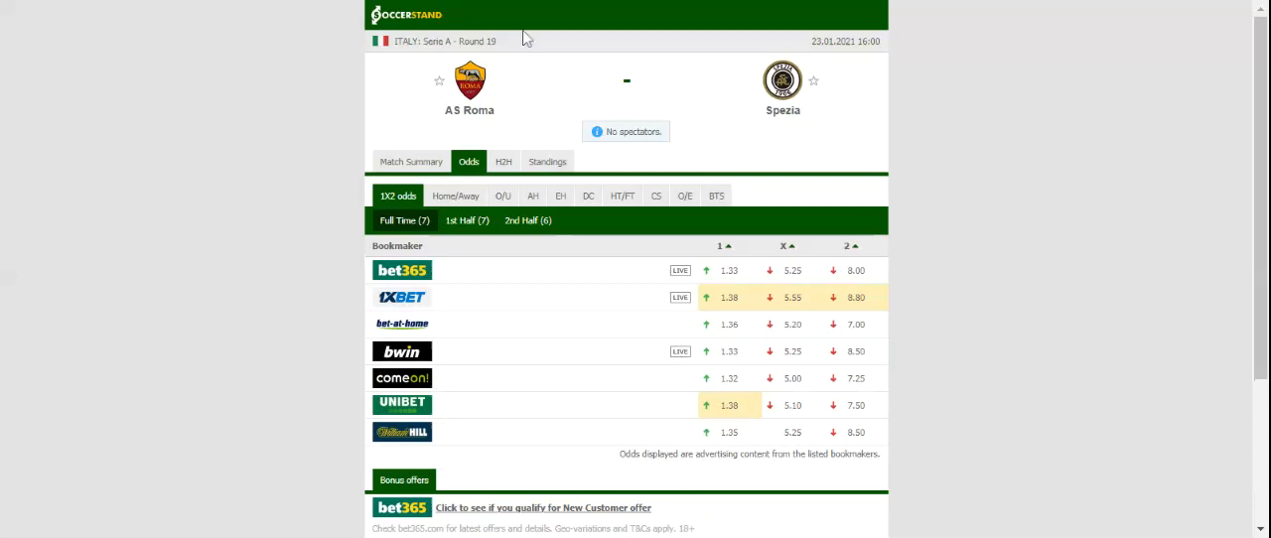